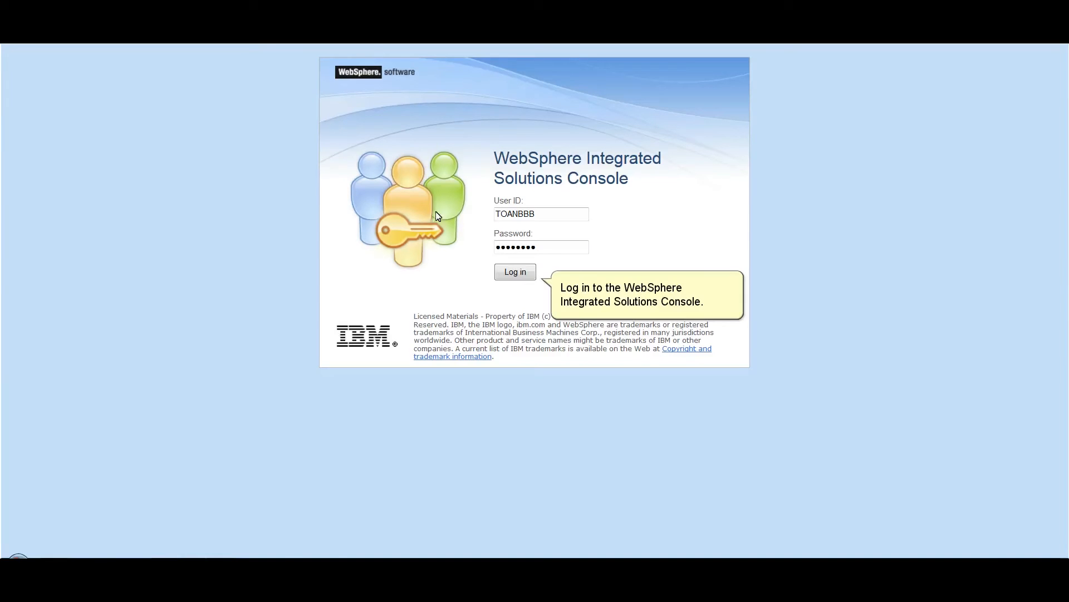
Log in to the administrative console to reach the WebSphere 8.5.5.1 welcome page.
left_click(514, 272)
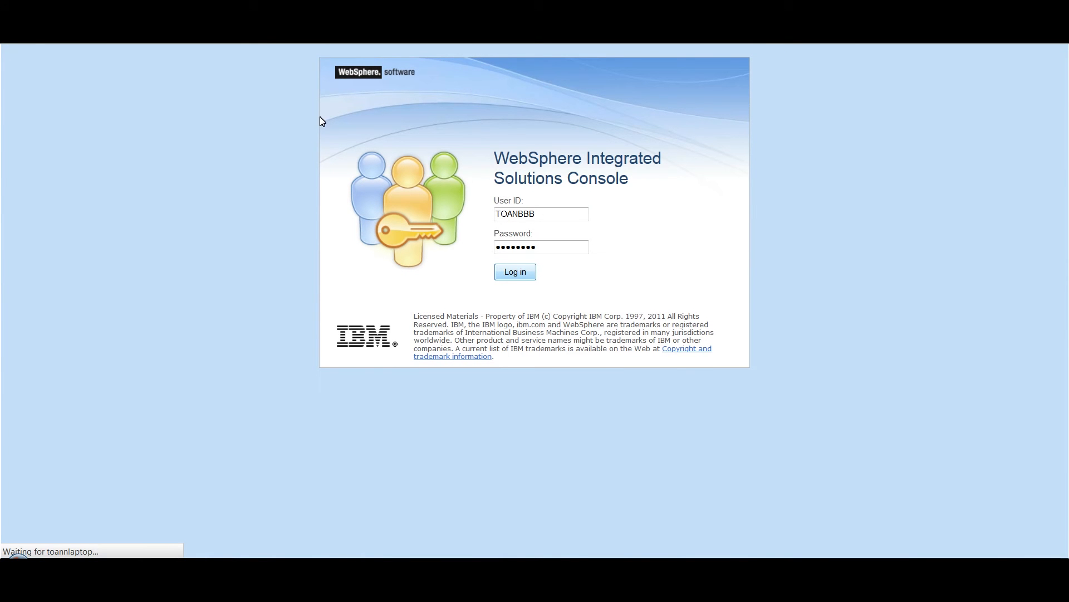
left_click(514, 271)
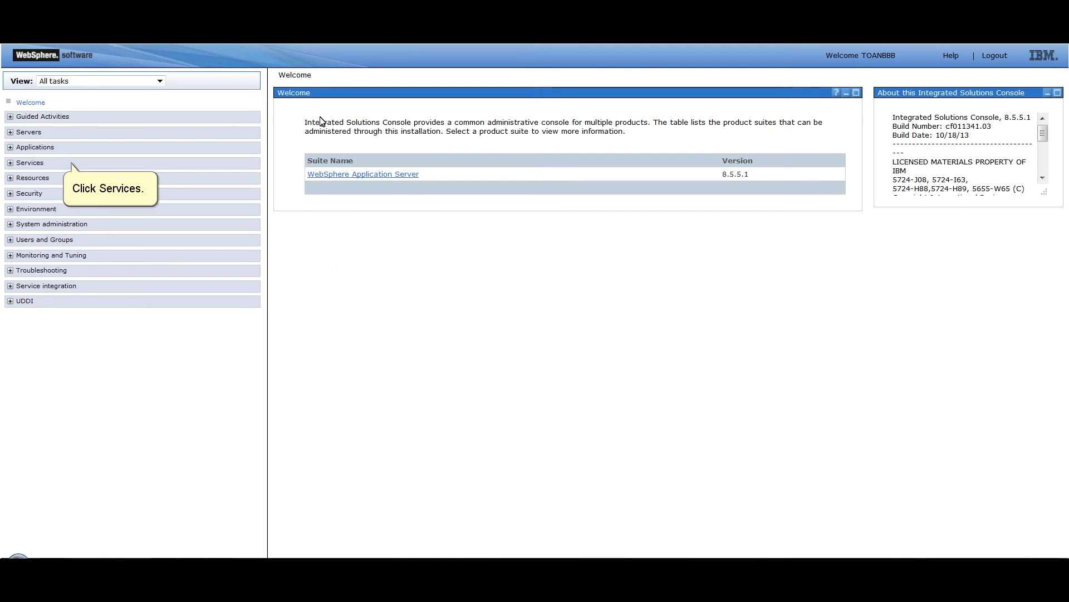
Expand Services > Policy sets and show the Application policy sets list.
left_click(30, 162)
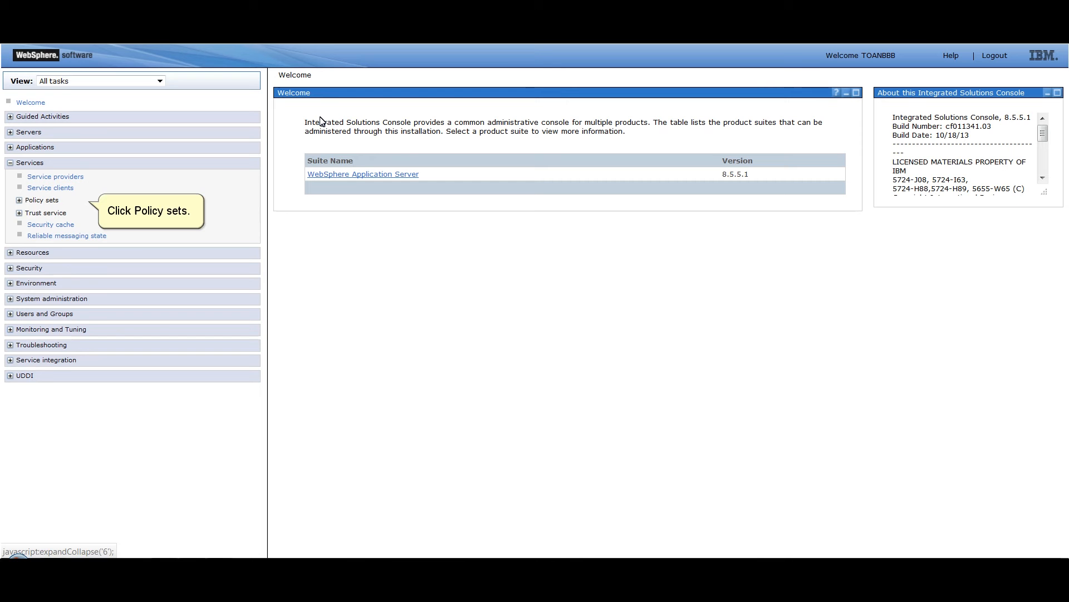
left_click(18, 200)
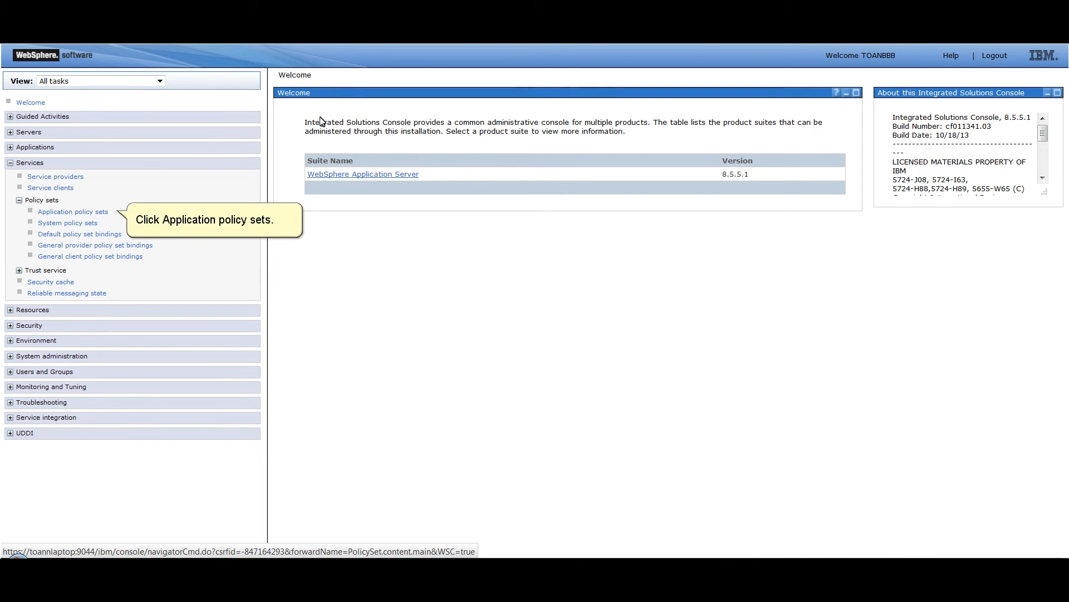
left_click(73, 211)
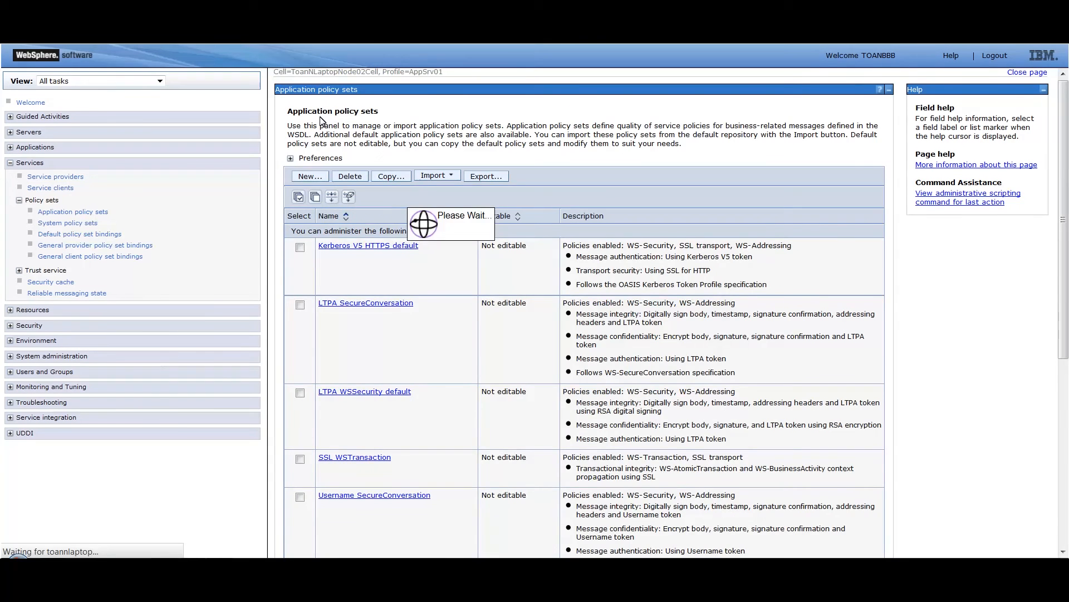
Add a new application policy set named 'NewSignEncryptPolicy' and apply it.
left_click(309, 176)
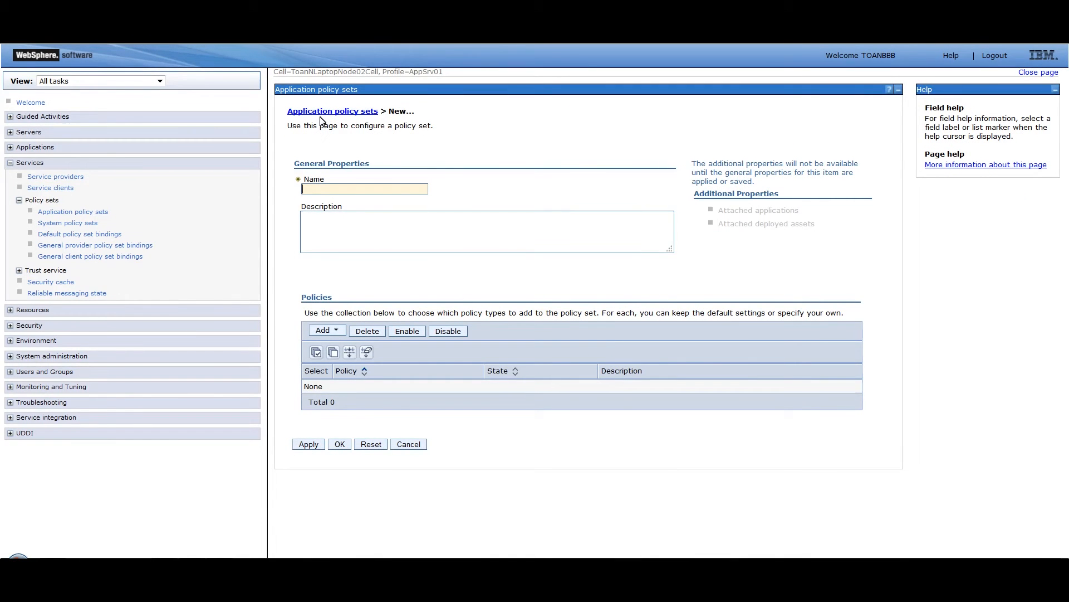
type("NewSignE")
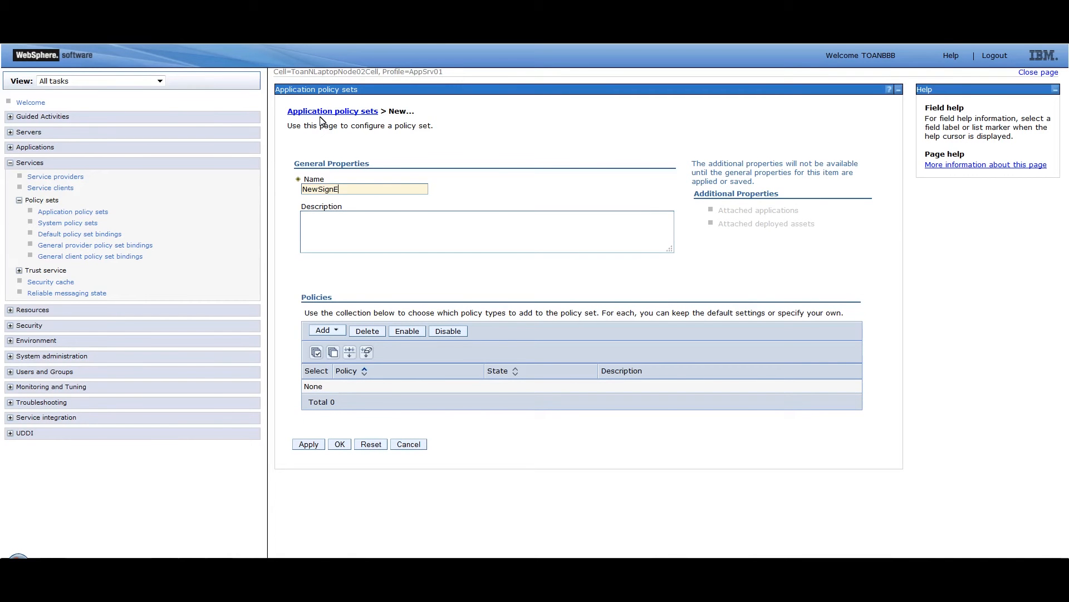
type("ncryptPol")
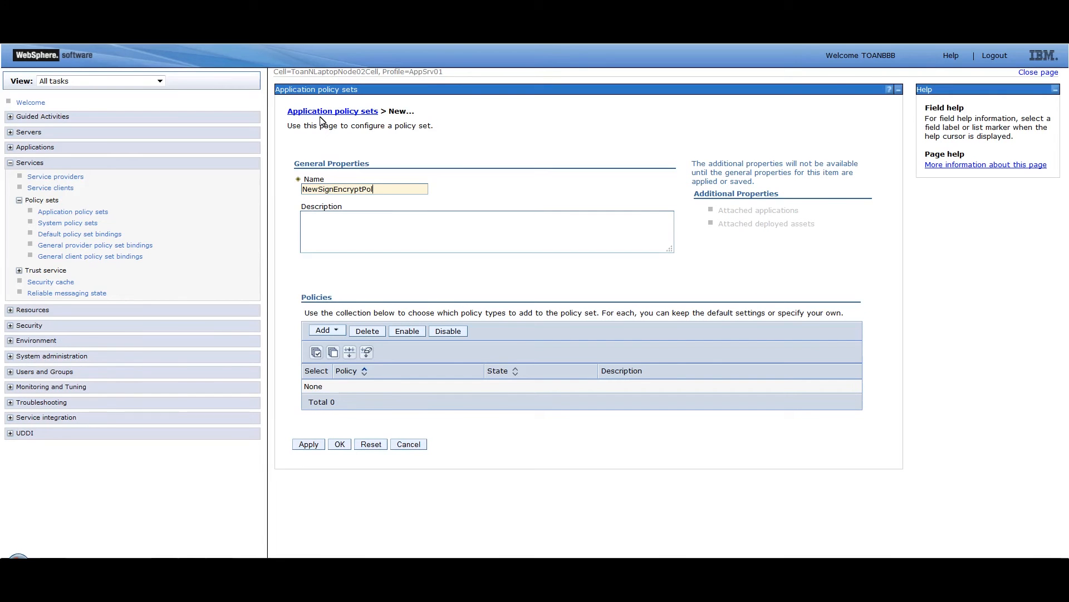
type("icy")
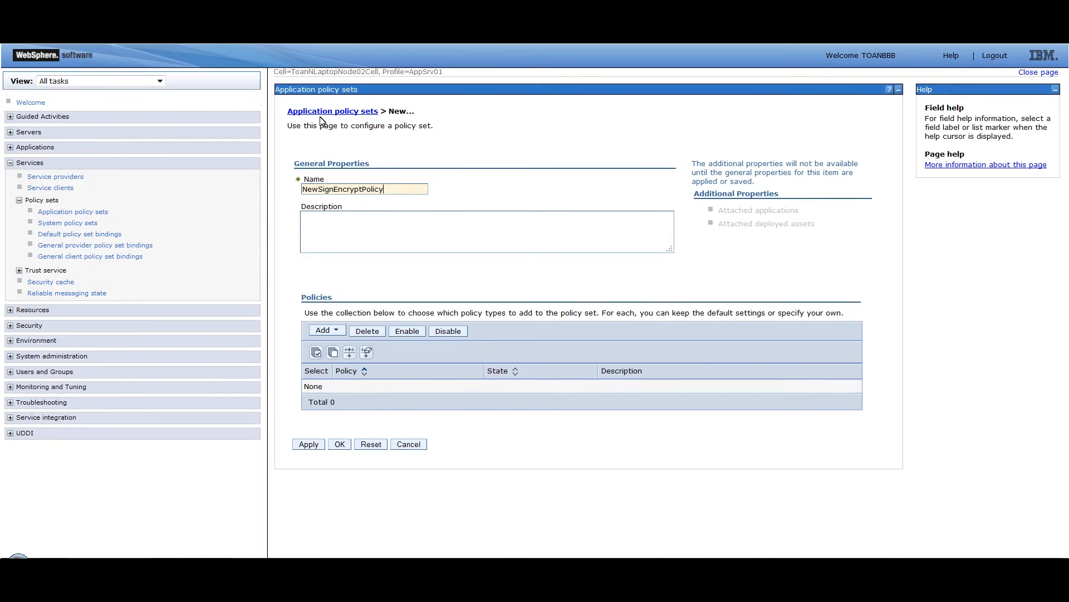
left_click(308, 444)
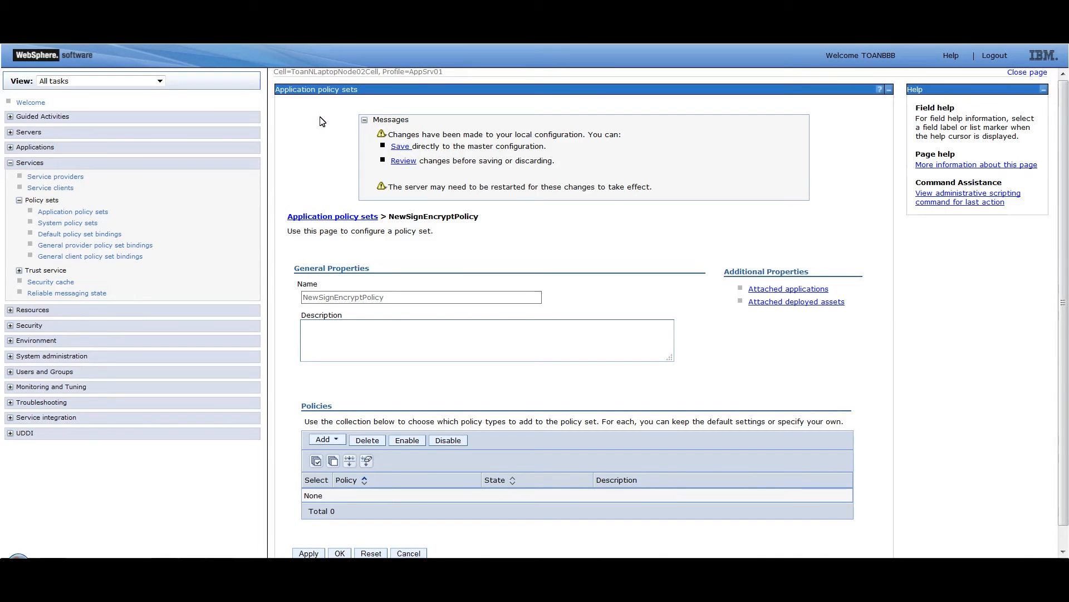
Add WS-Security from the Policies Add list to NewSignEncryptPolicy.
left_click(326, 439)
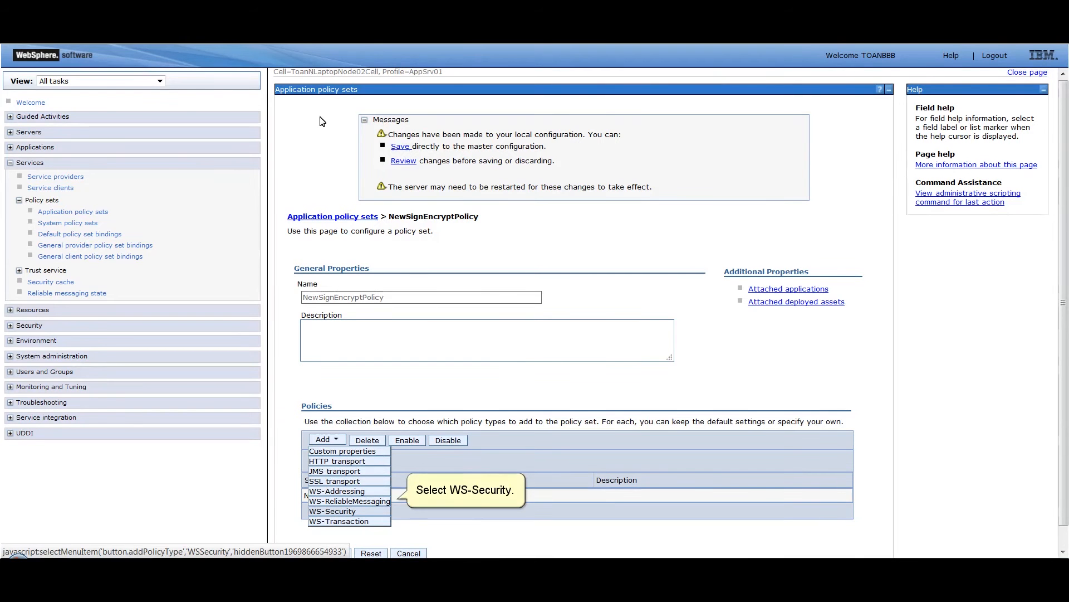
left_click(332, 510)
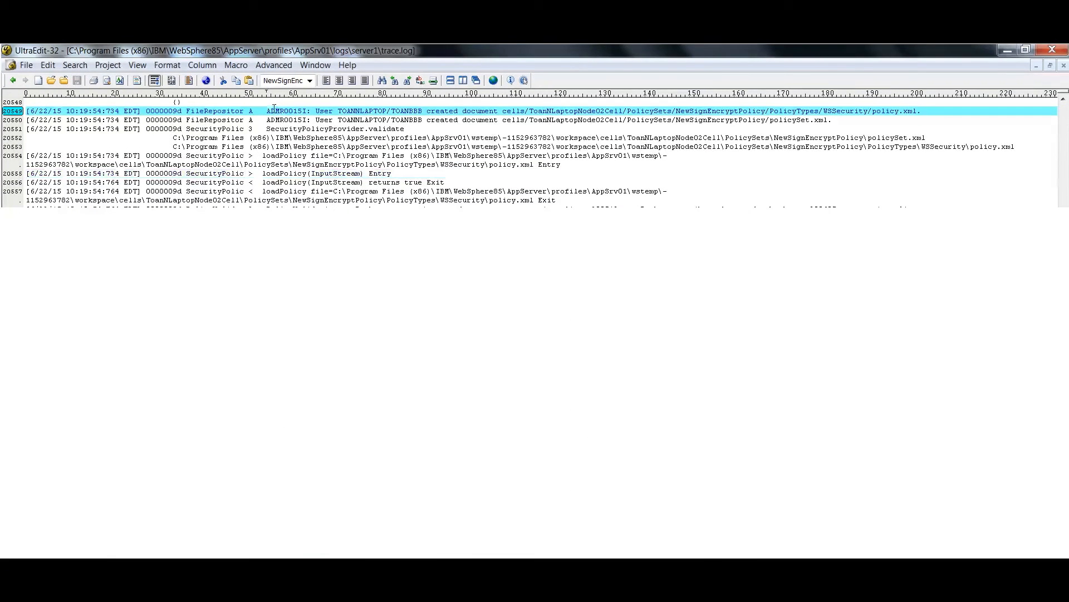
double_click(286, 111)
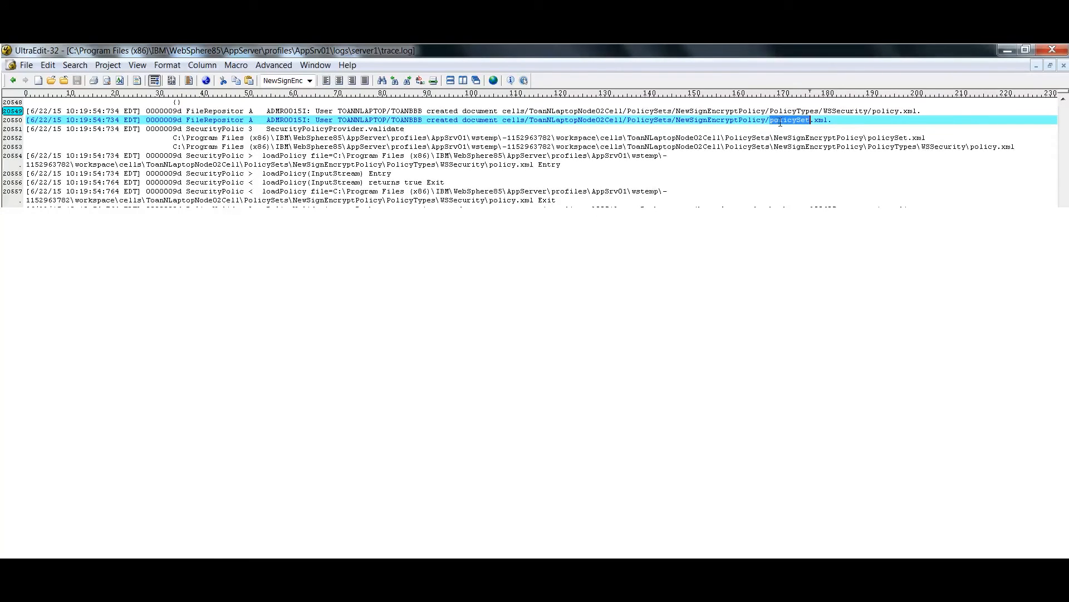
double_click(815, 120)
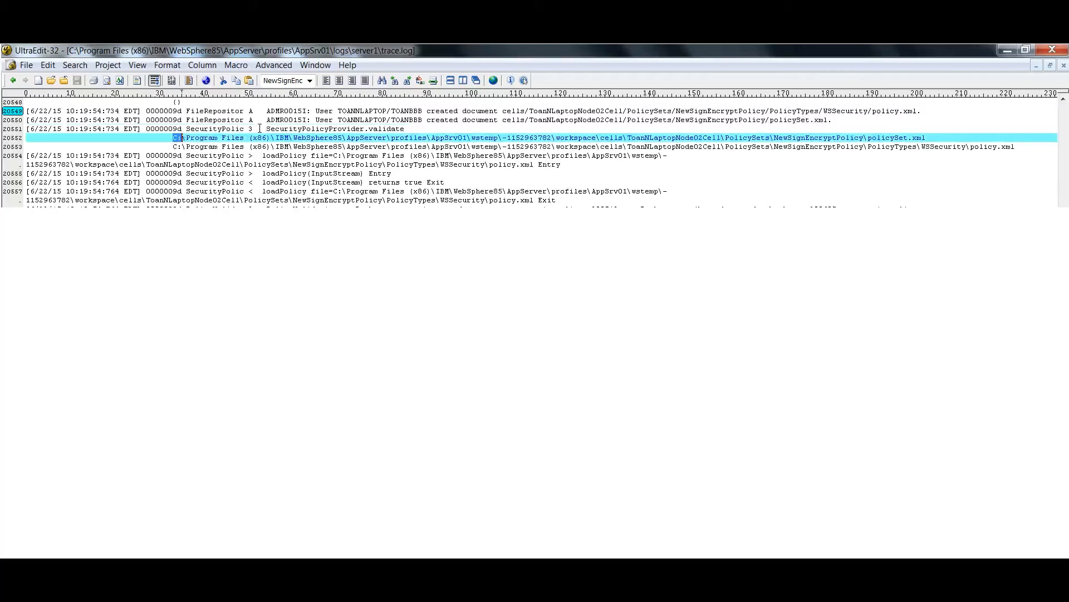
left_click_drag(179, 137, 693, 137)
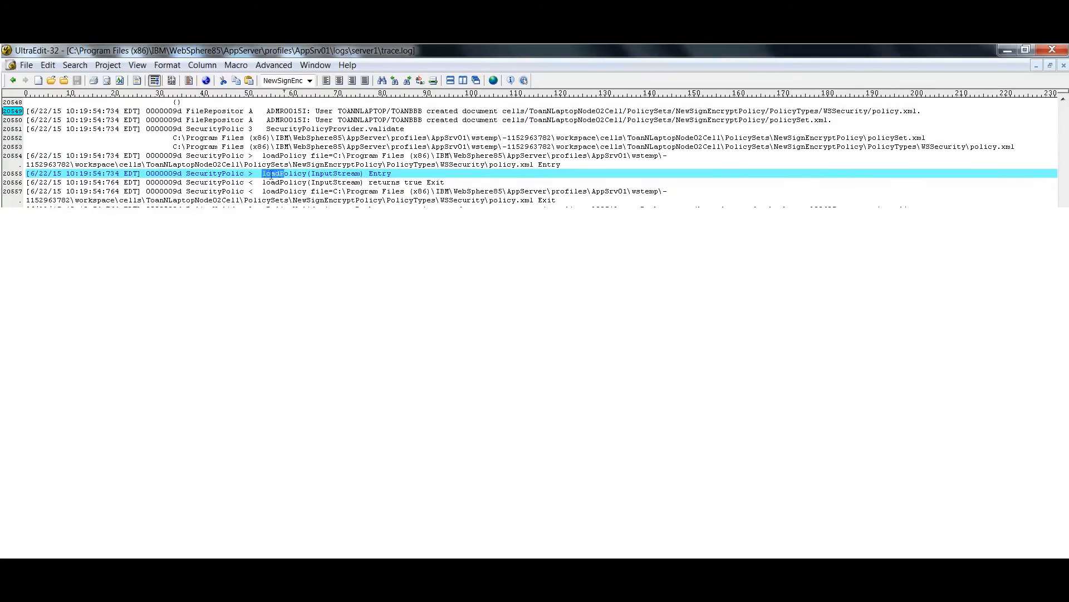
double_click(285, 172)
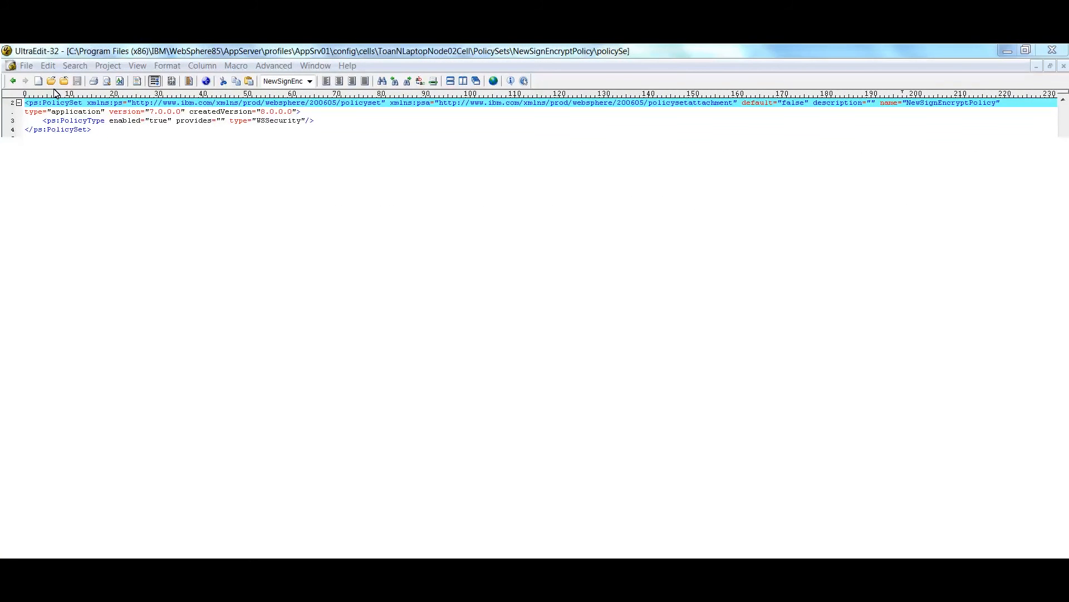
Open policySet.xml and highlight its PolicyType element with the WSSecurity type.
double_click(60, 102)
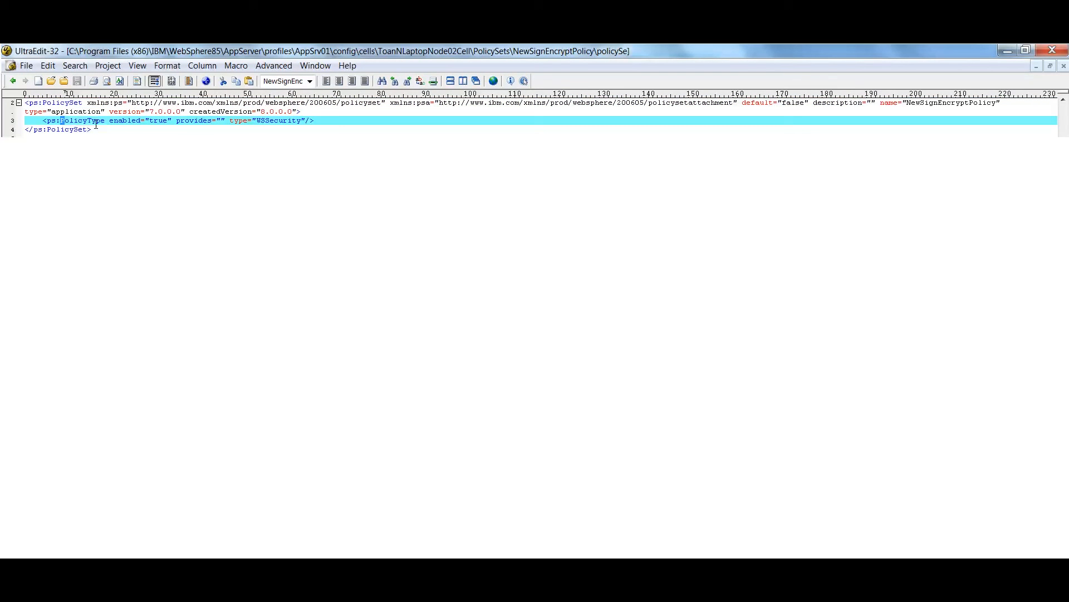
double_click(80, 121)
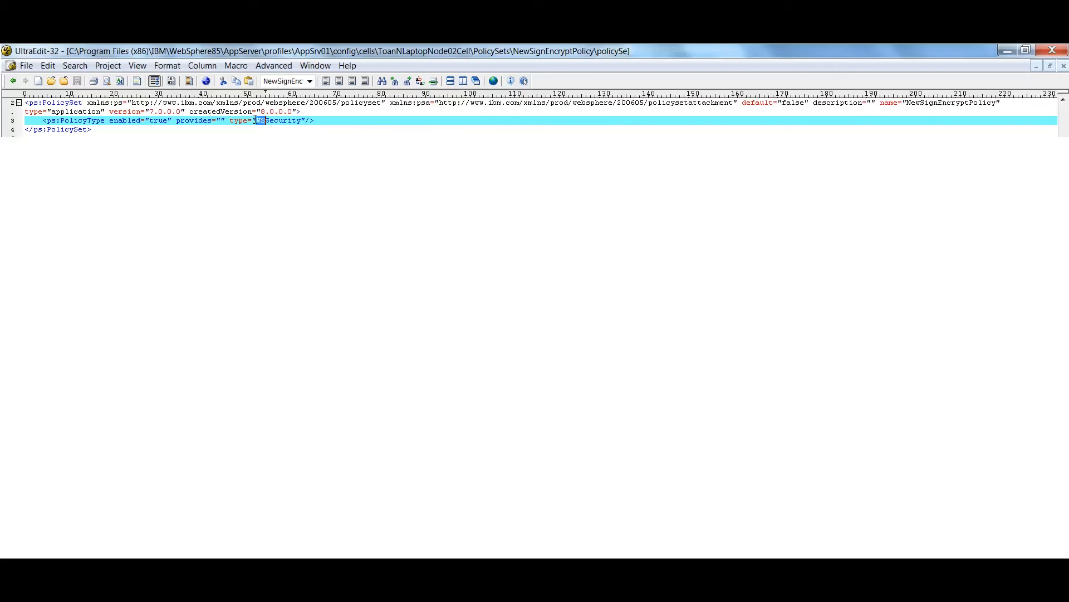
double_click(276, 120)
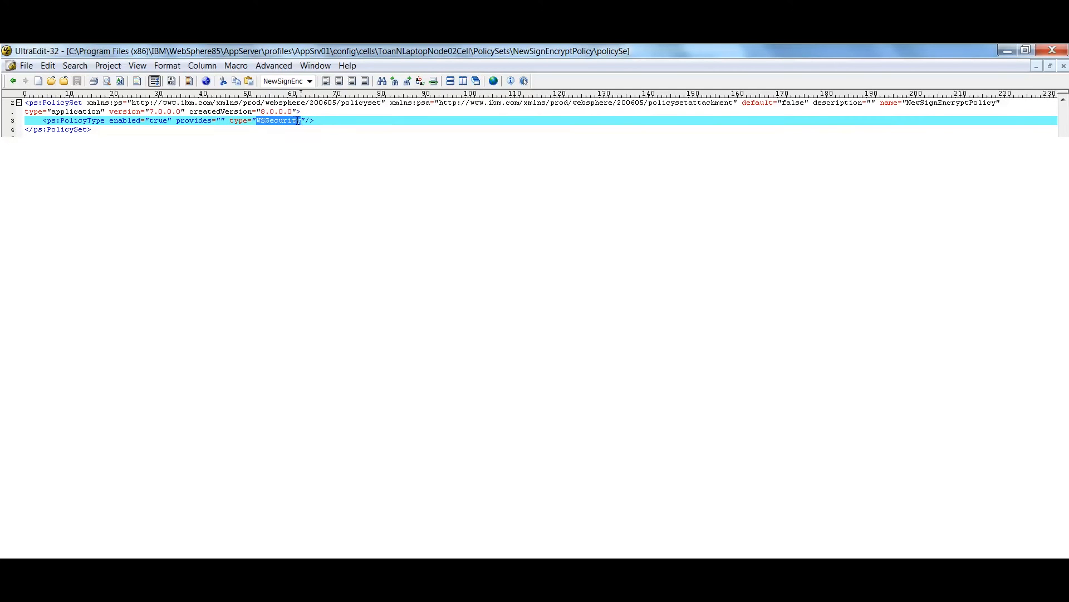